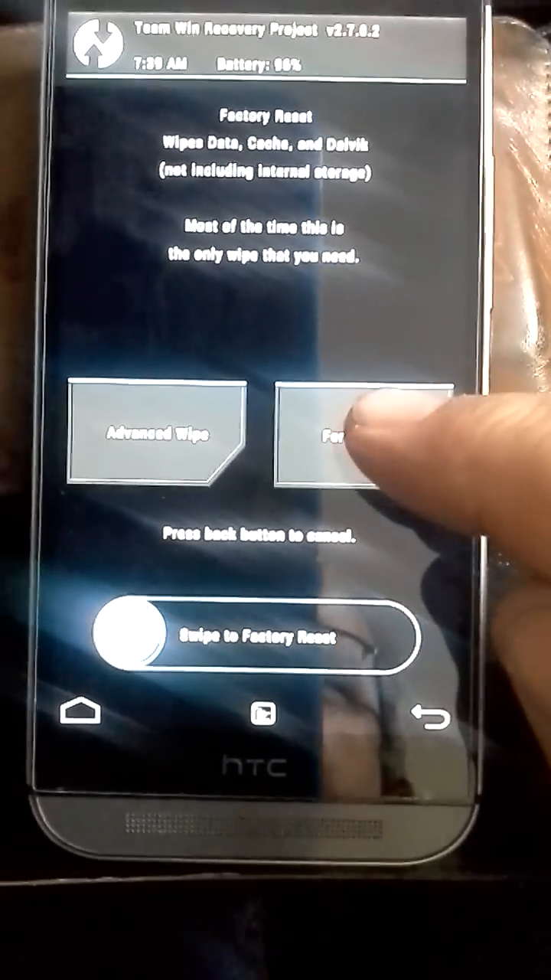
Step: Review the Factory Reset wipe page, then cancel without wiping and return to the TWRP main menu
click(360, 441)
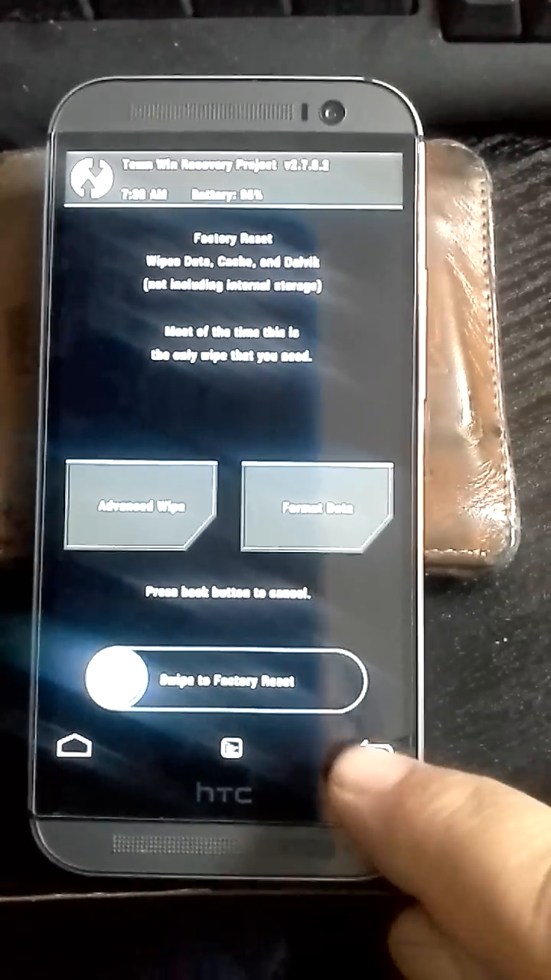
click(390, 768)
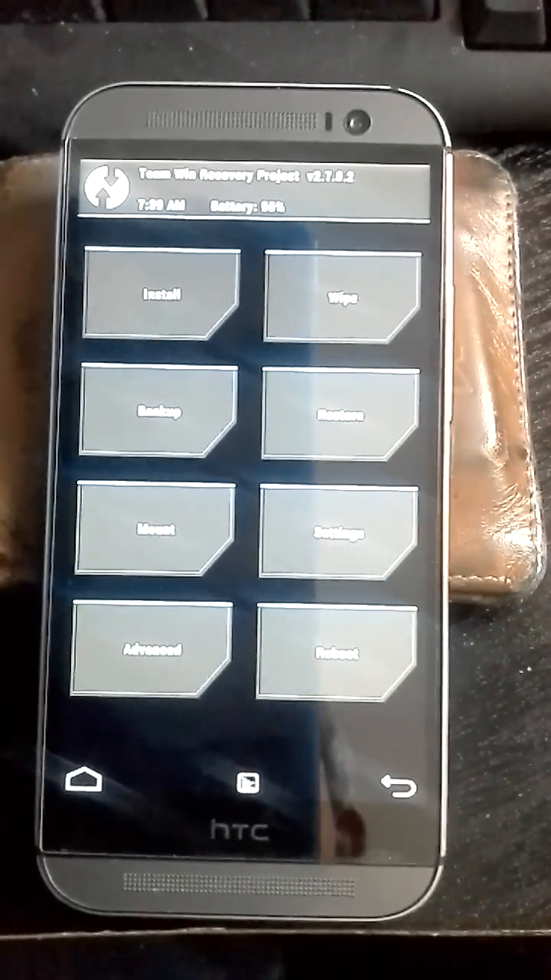